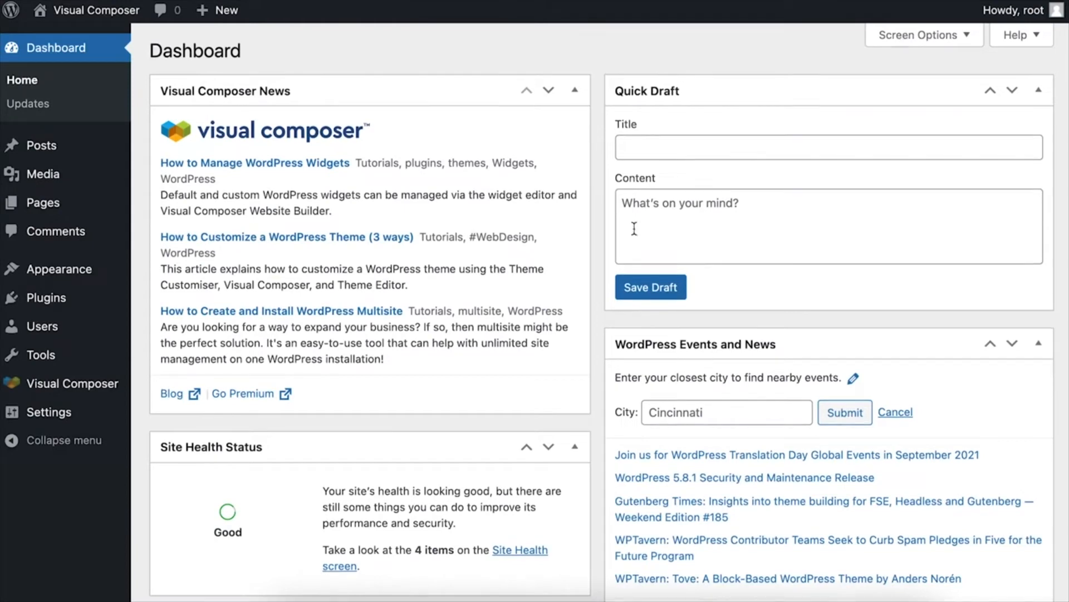
mouse_move(604, 43)
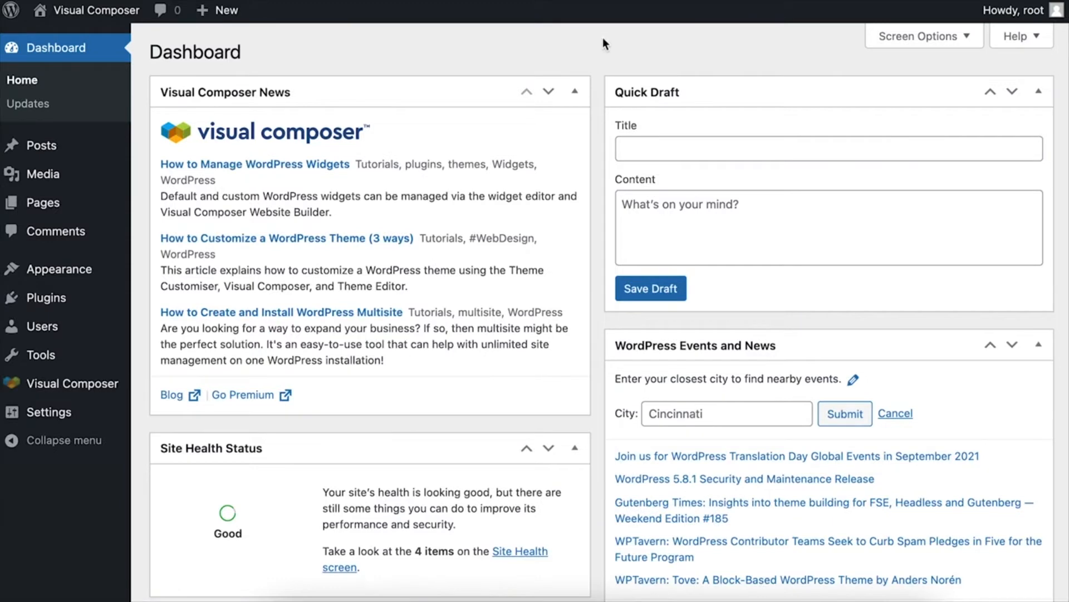
mouse_move(552, 61)
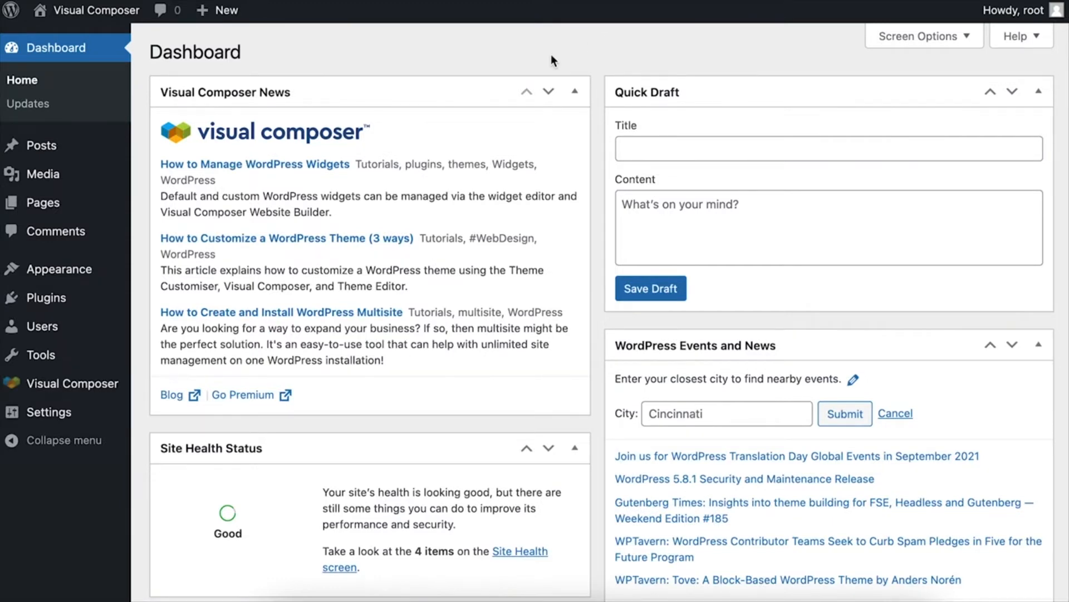
Start a new page with Visual Composer from the WordPress Pages list
left_click(42, 203)
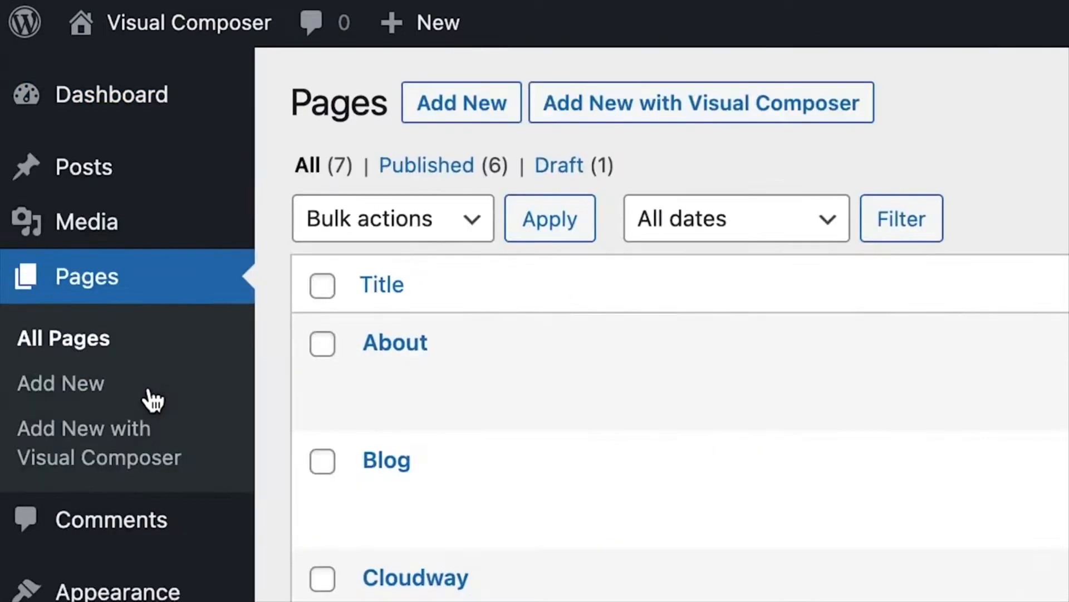
mouse_move(701, 103)
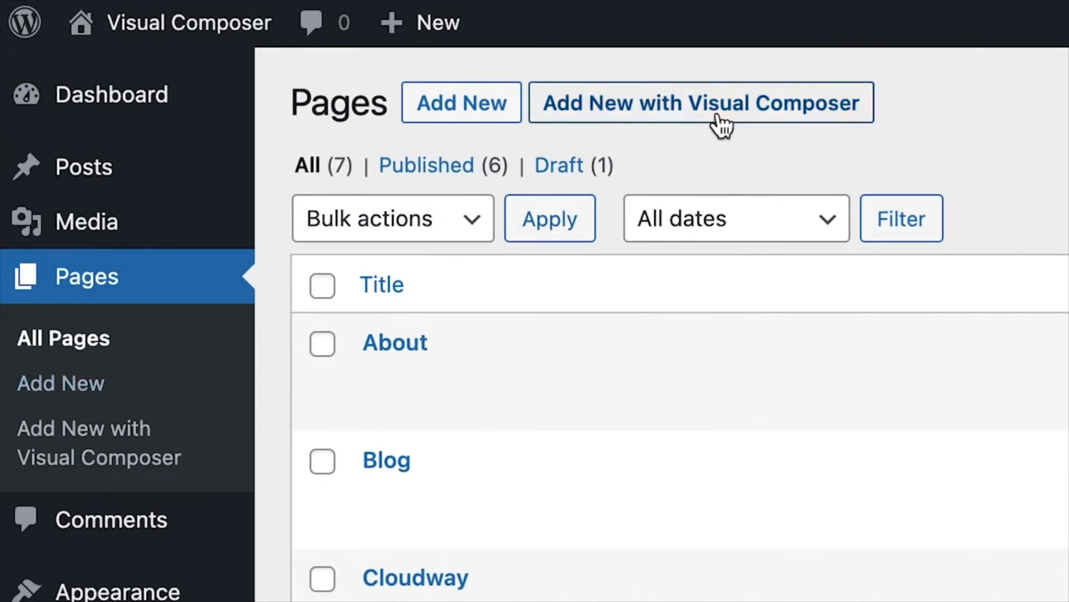
left_click(701, 103)
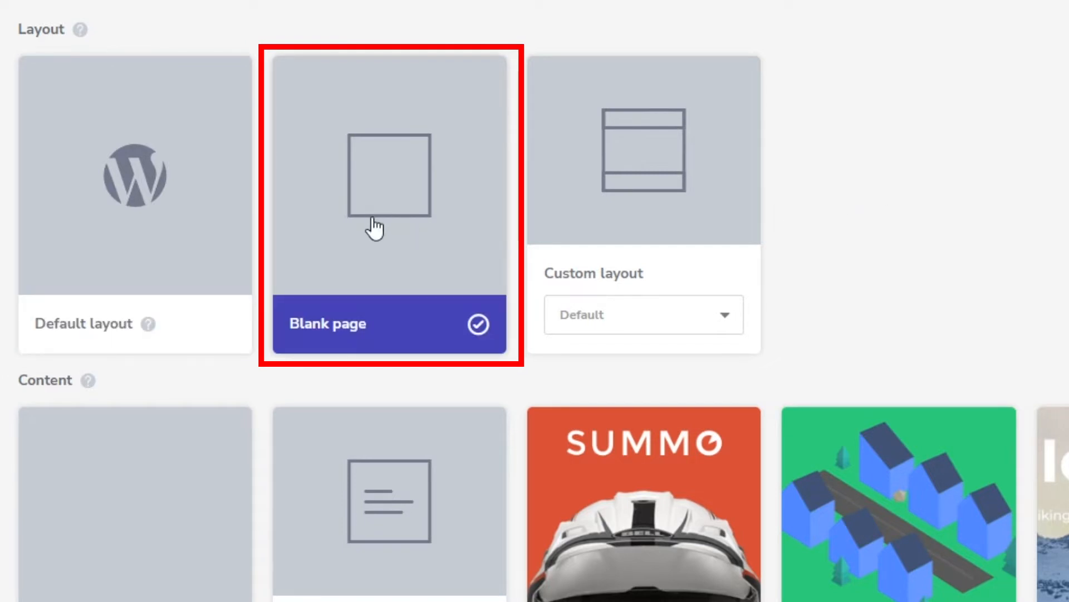
Choose the Blank page layout and let the front-end editor load
left_click(642, 149)
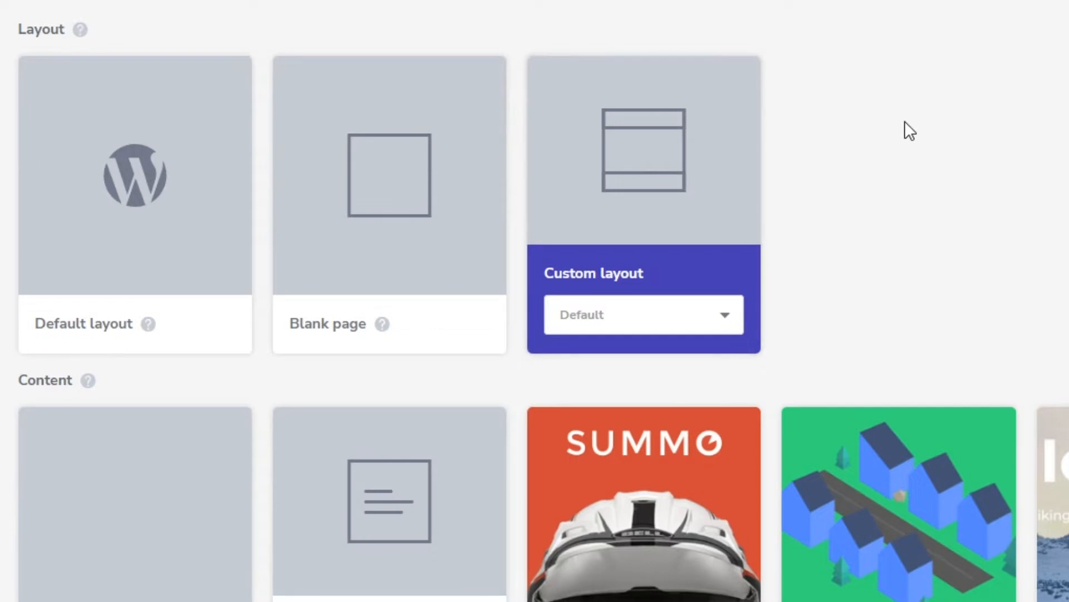
scroll("down", 3)
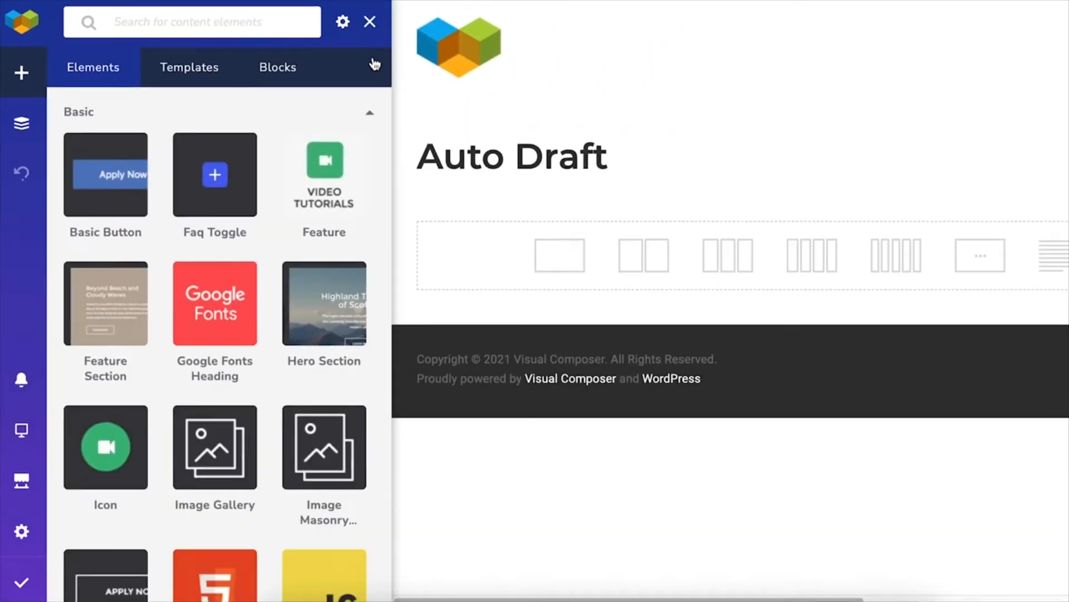
Browse the Add Element panel's Templates and Blocks, then add the Feature Section element
left_click(370, 21)
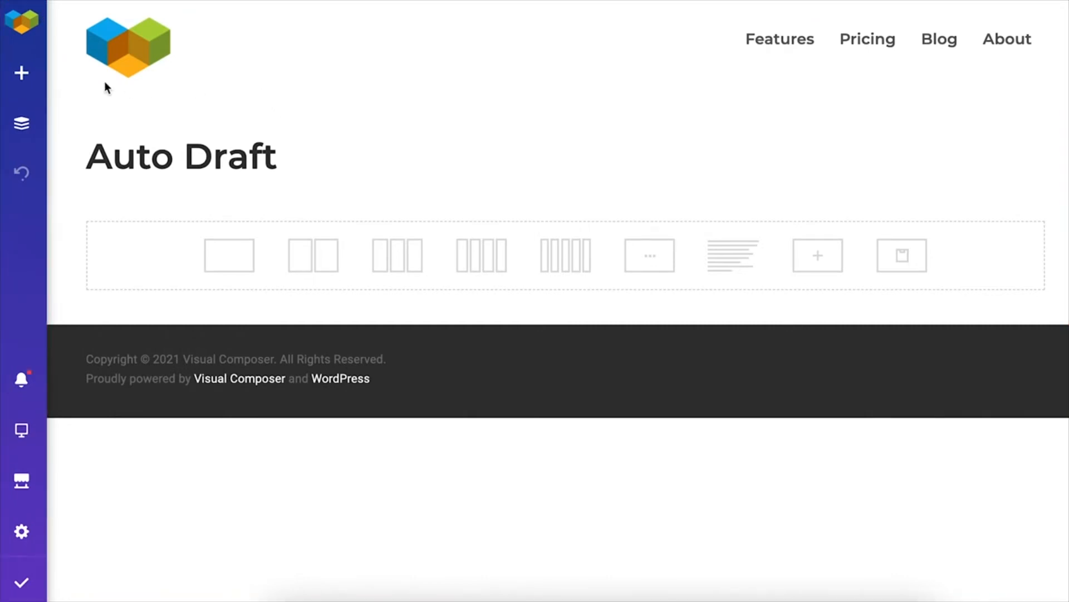
left_click(21, 73)
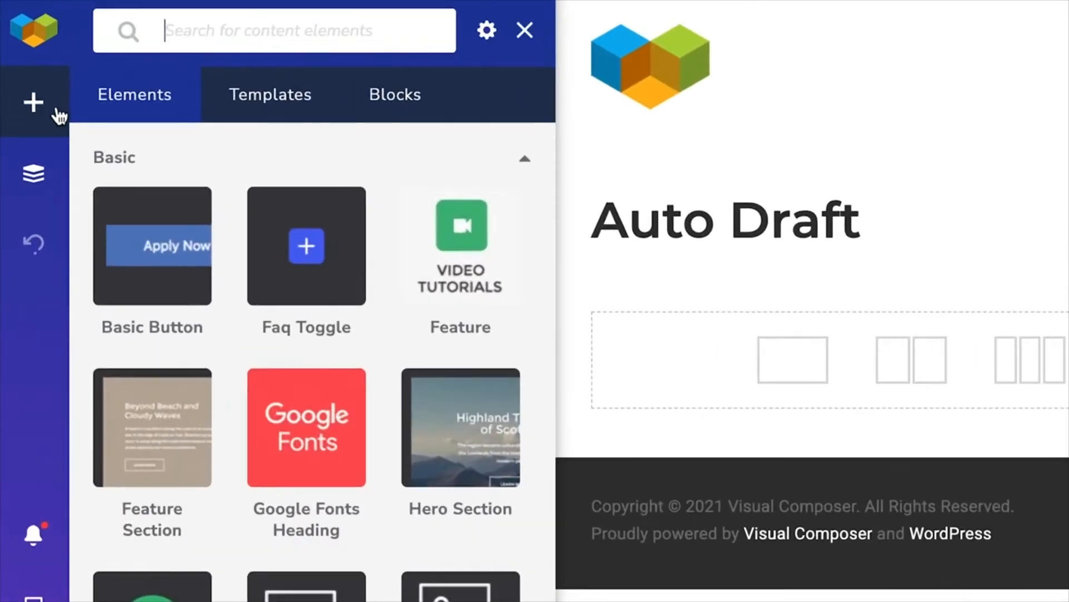
left_click(270, 94)
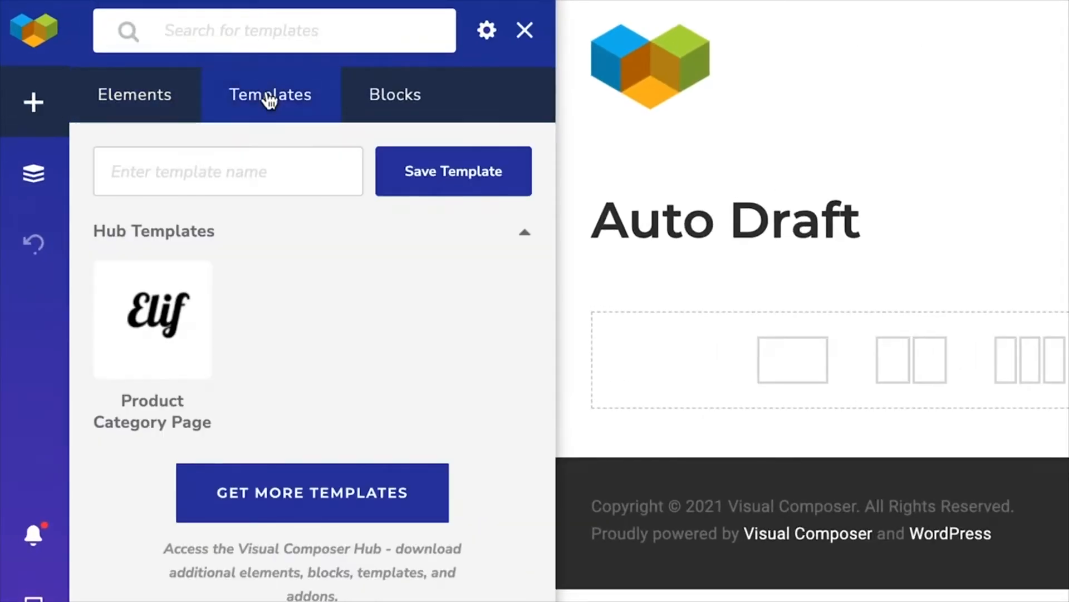
left_click(395, 94)
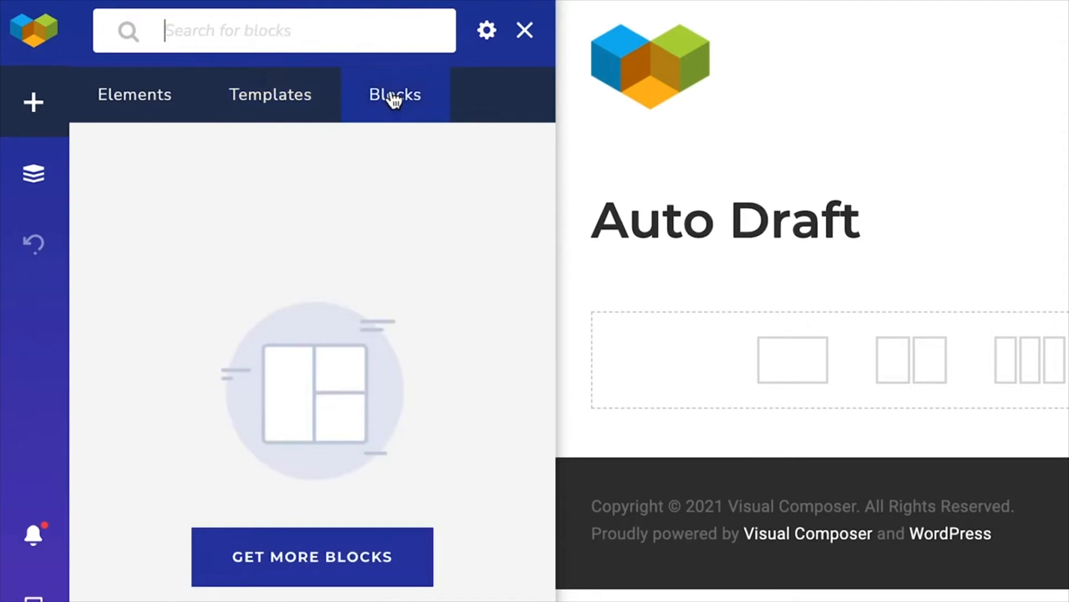
left_click(134, 94)
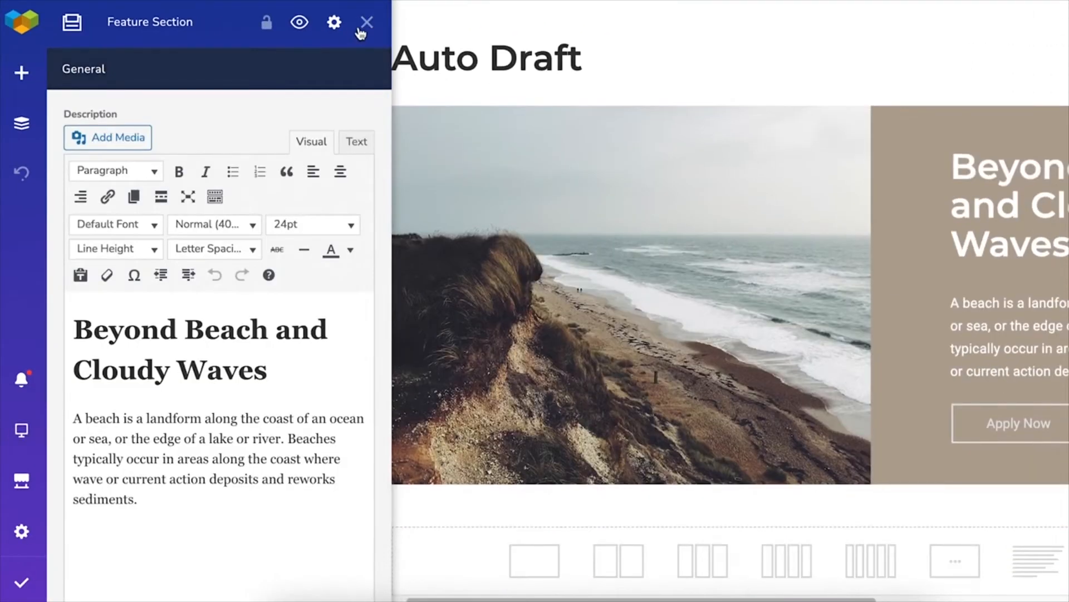
Review the Tree View (row, column, Feature Section) and Insights, then show device preview widths
left_click(366, 22)
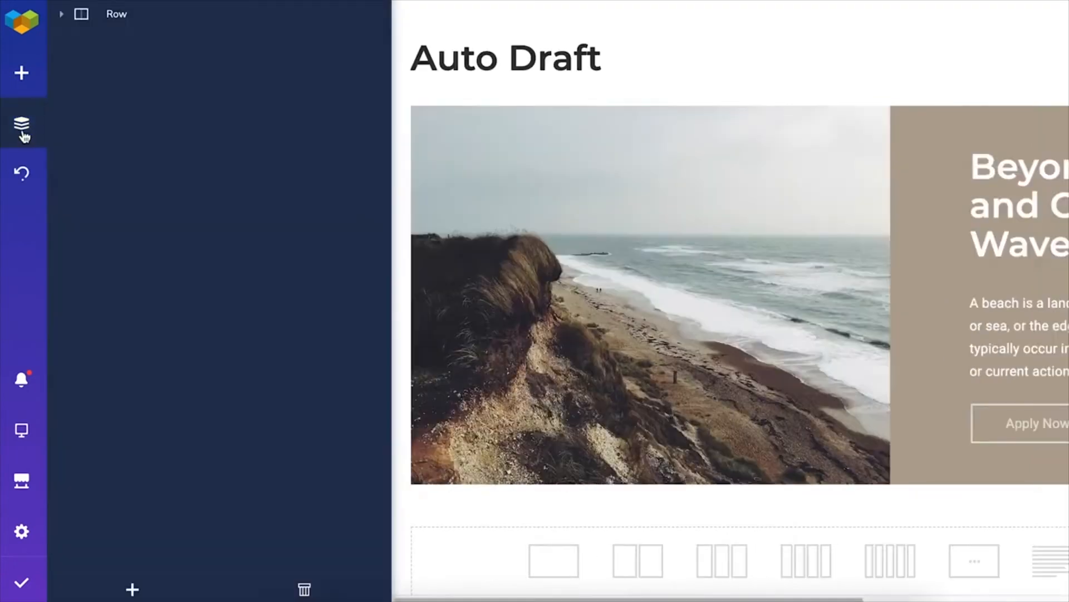
left_click(61, 13)
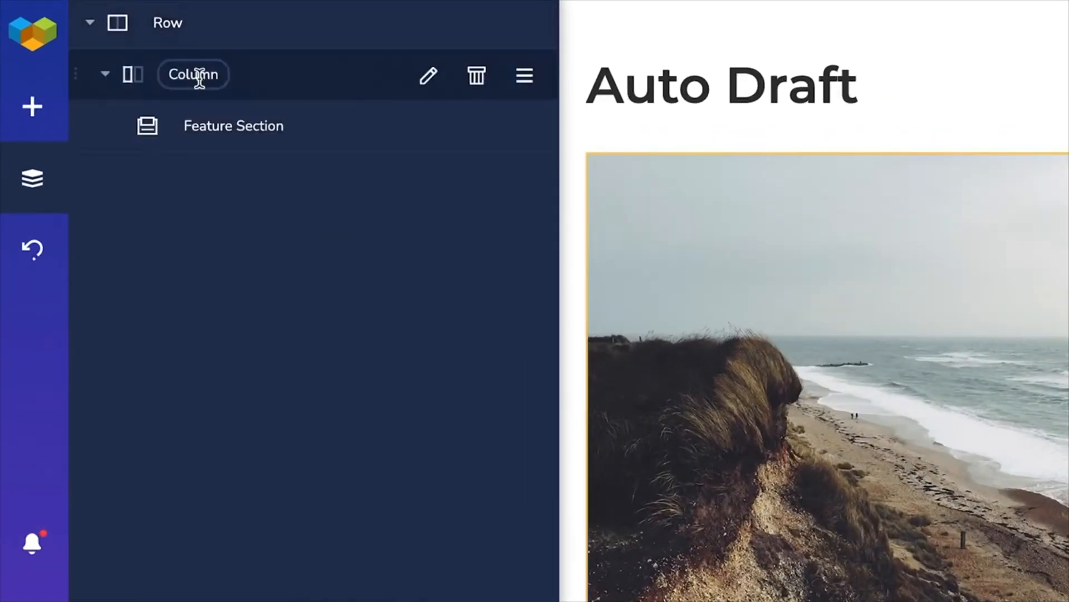
left_click(233, 125)
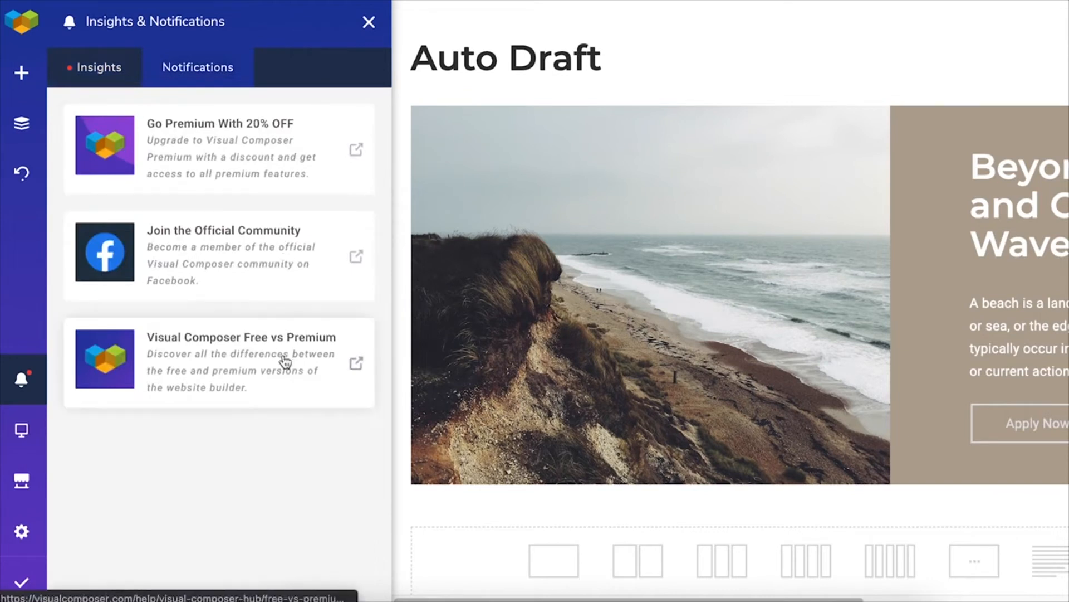
mouse_move(286, 380)
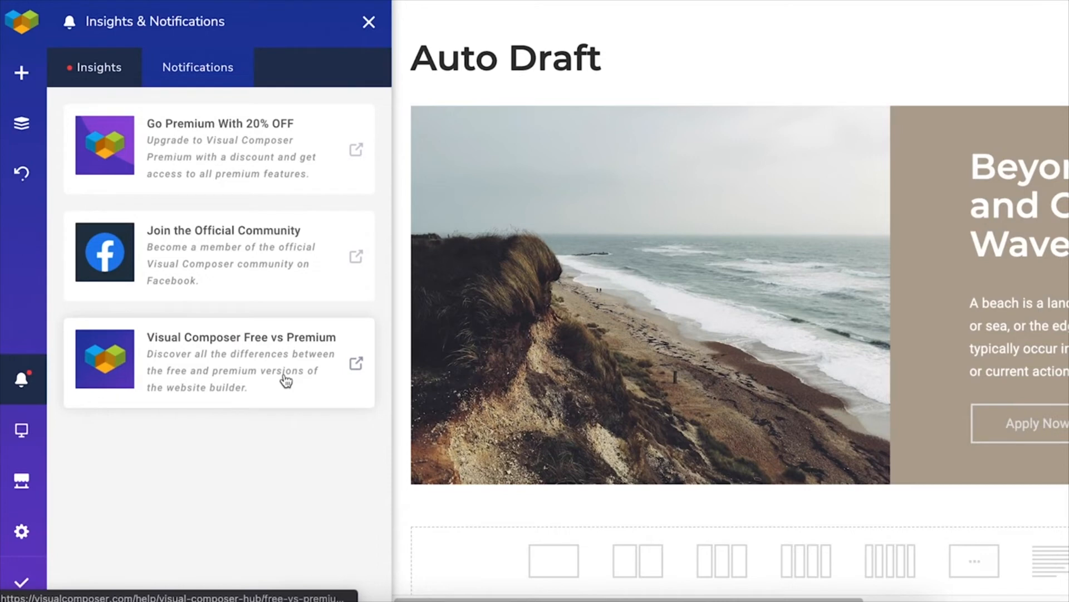
left_click(21, 430)
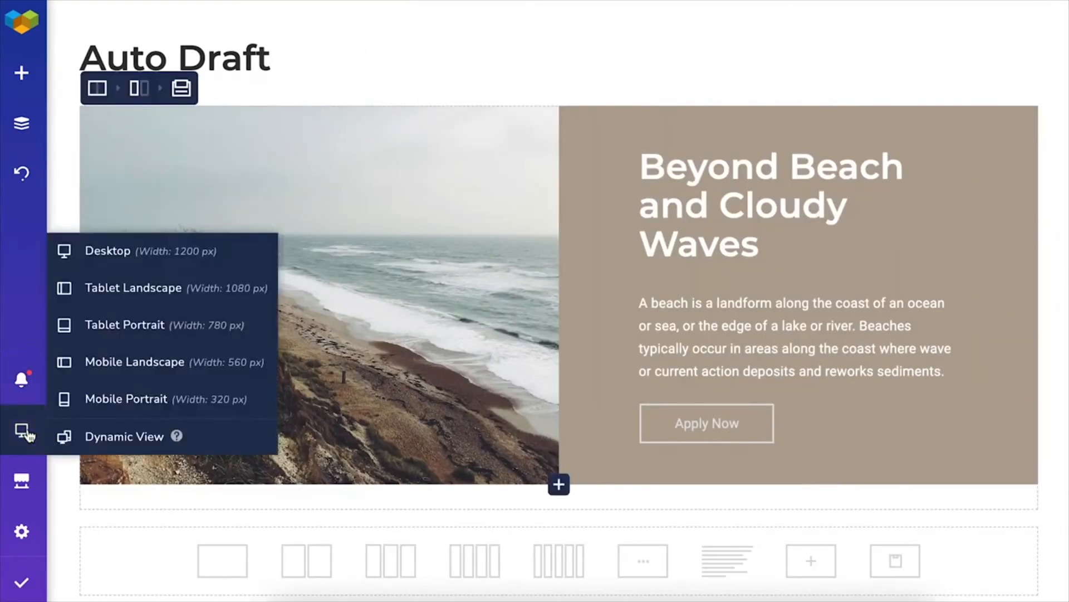
mouse_move(130, 398)
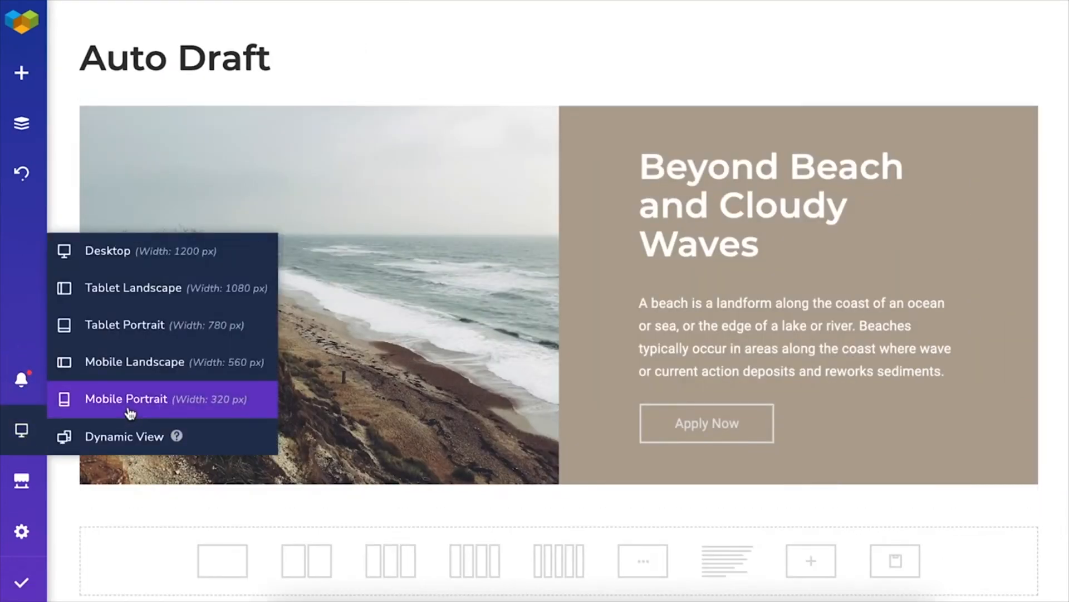
Preview the page at Mobile Portrait width, then bring up the Visual Composer Hub
left_click(125, 398)
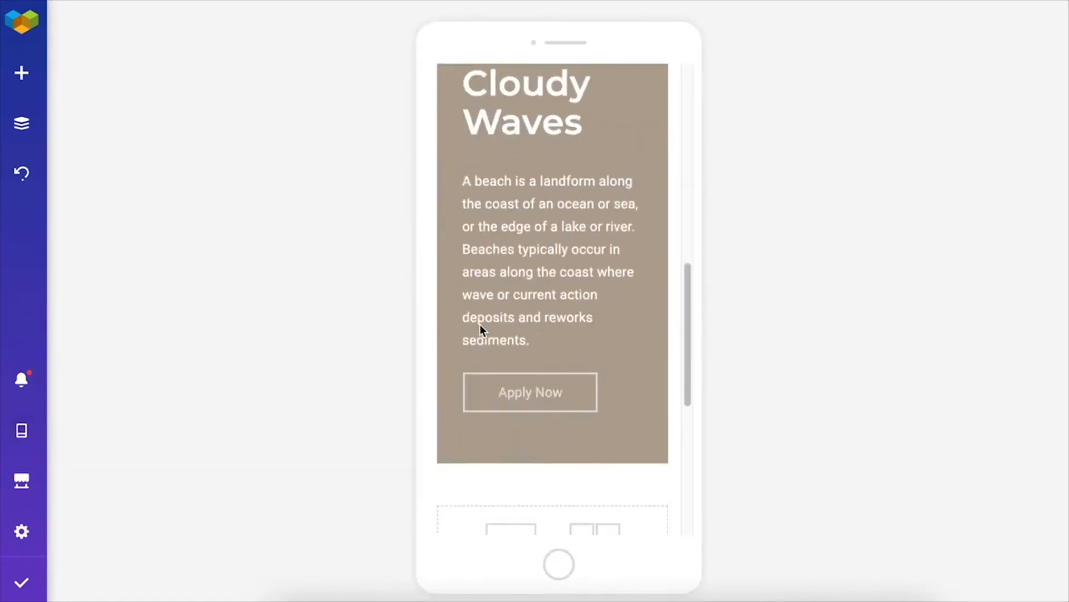
left_click(21, 431)
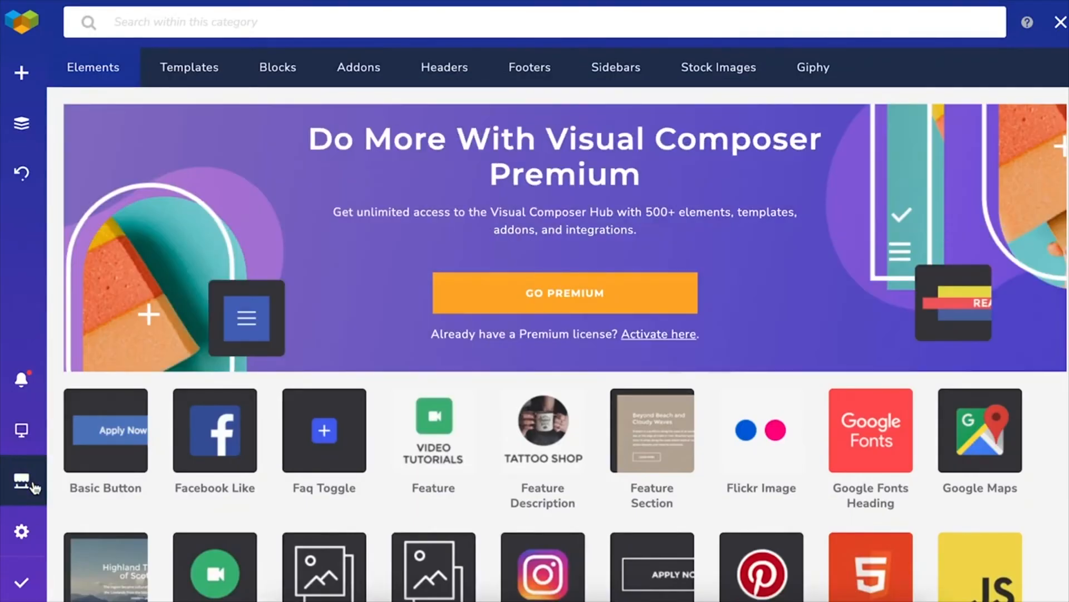
Scroll through the Hub's element catalogue and close the Hub
scroll("down", 3)
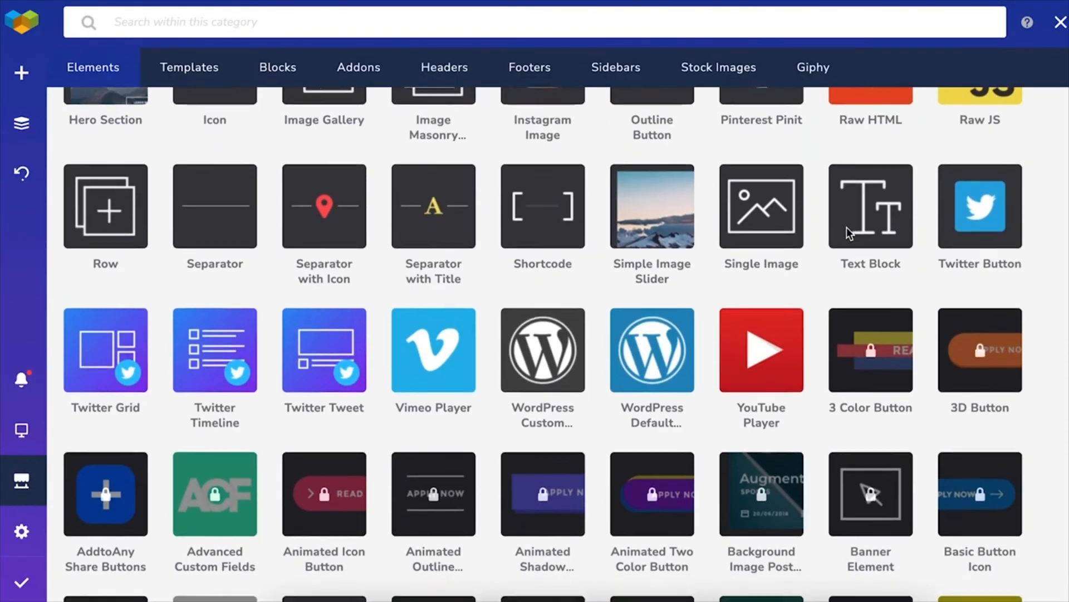
left_click(189, 67)
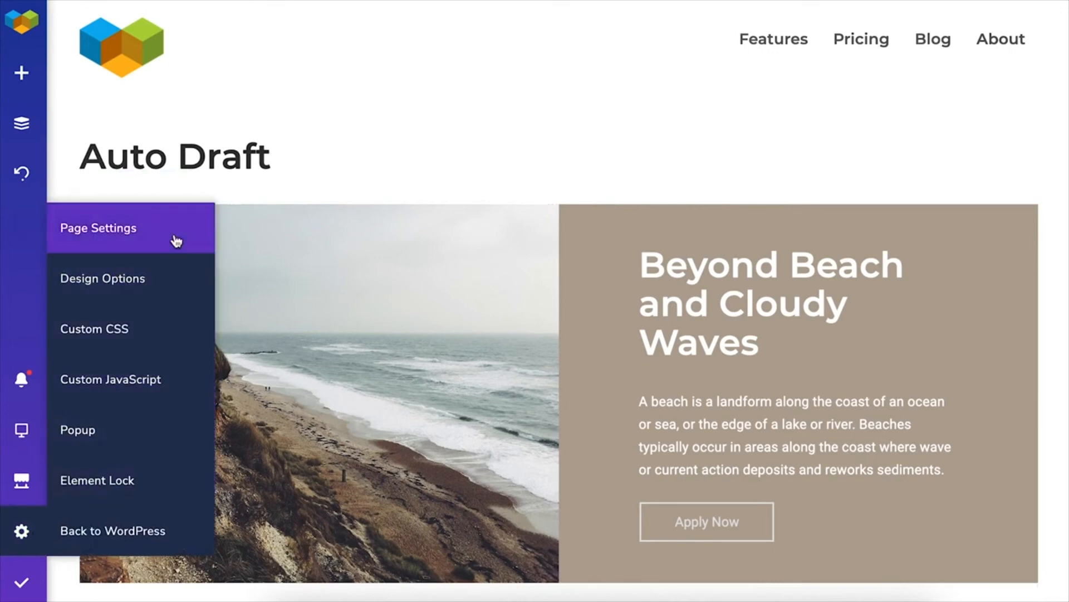
Reach the empty Custom CSS editor within Page Settings, past Design Options
left_click(98, 228)
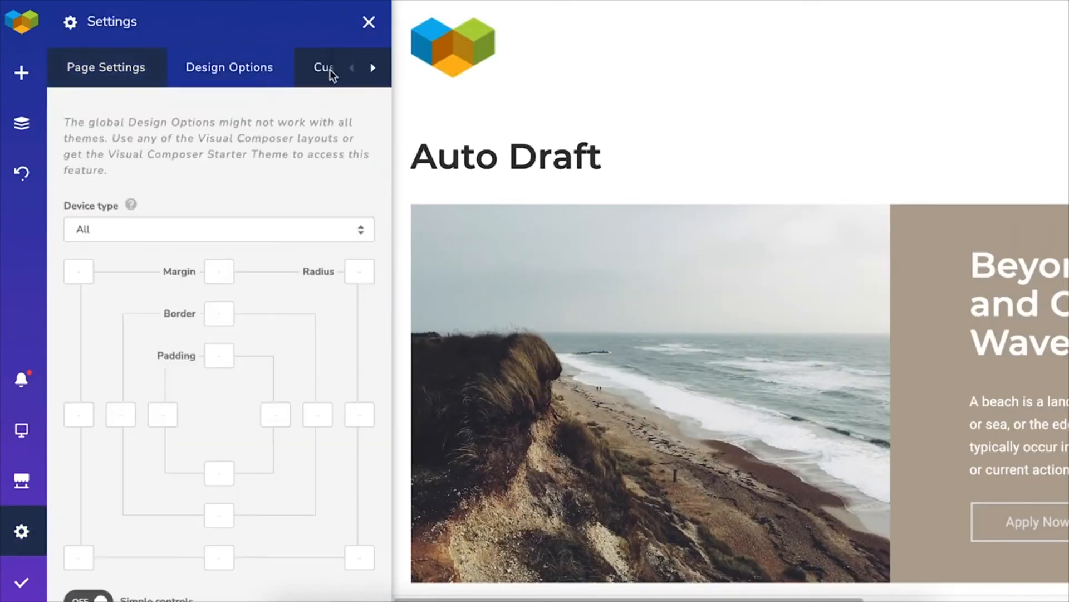
left_click(372, 67)
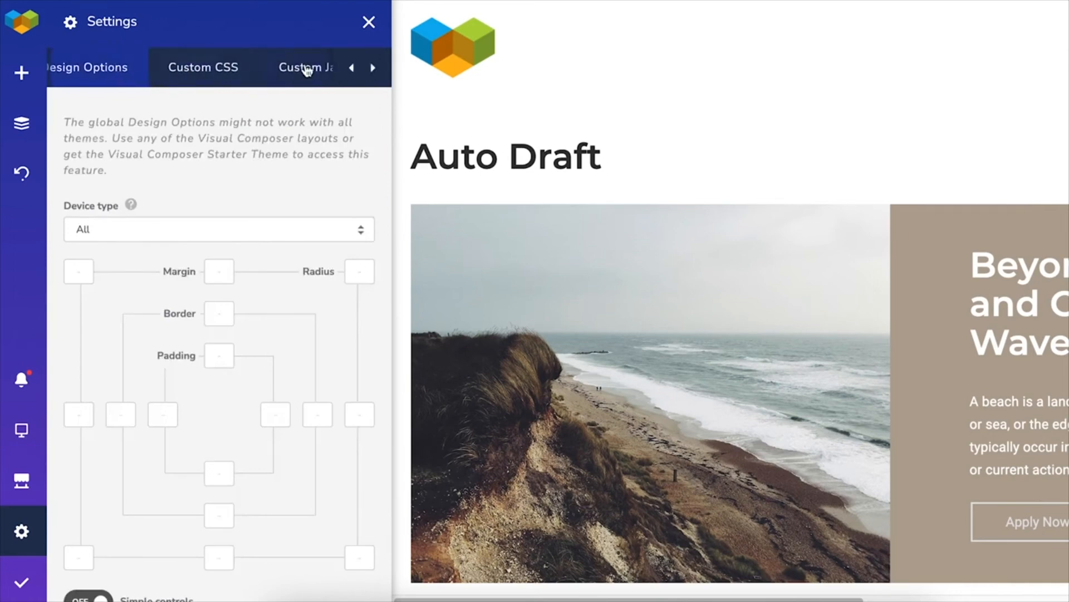
left_click(201, 67)
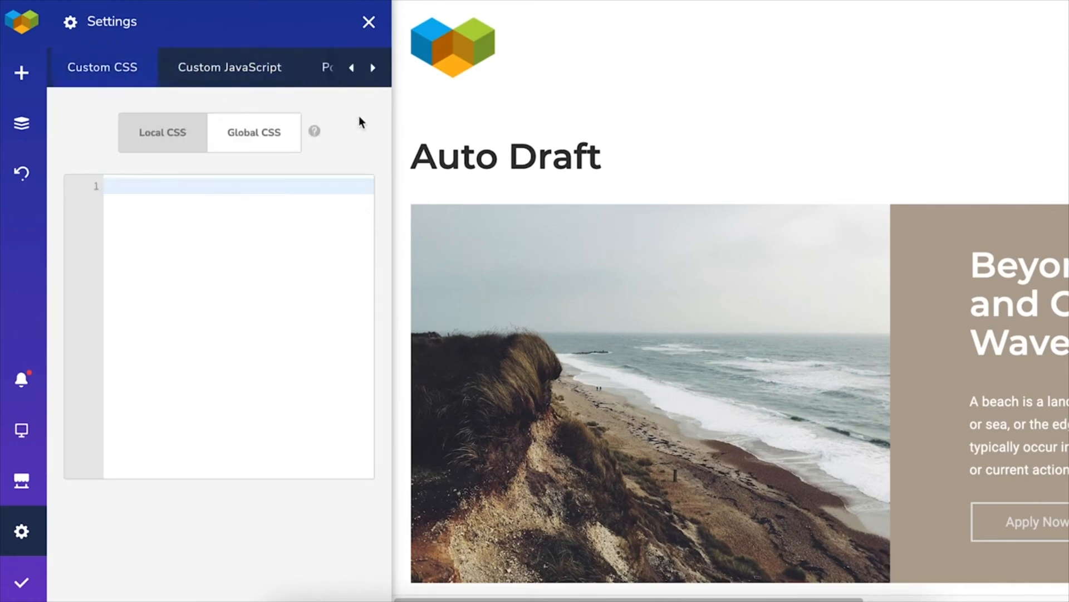